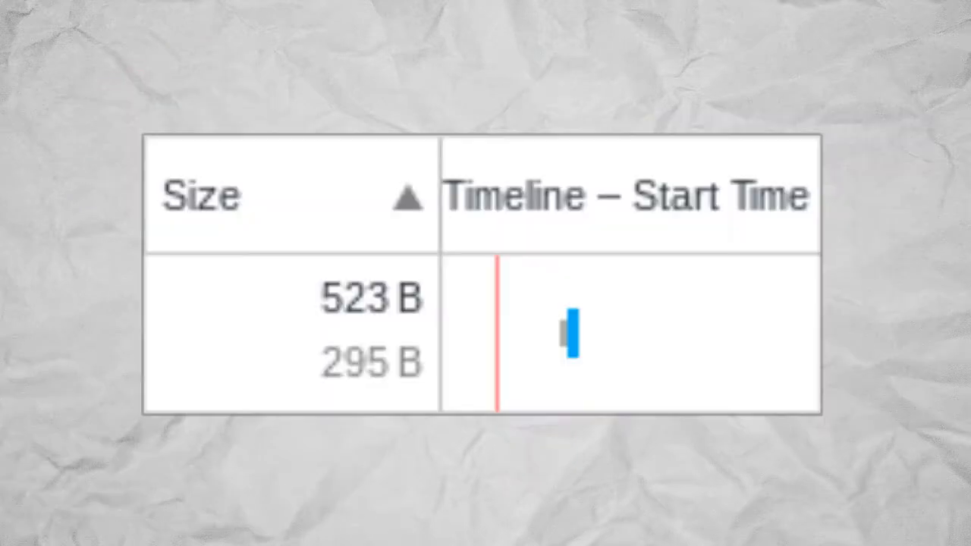
Cut to the full network log sheet beside the sprite, CSS card and temple image
{"action": "left_click", "coordinate": [370, 363]}
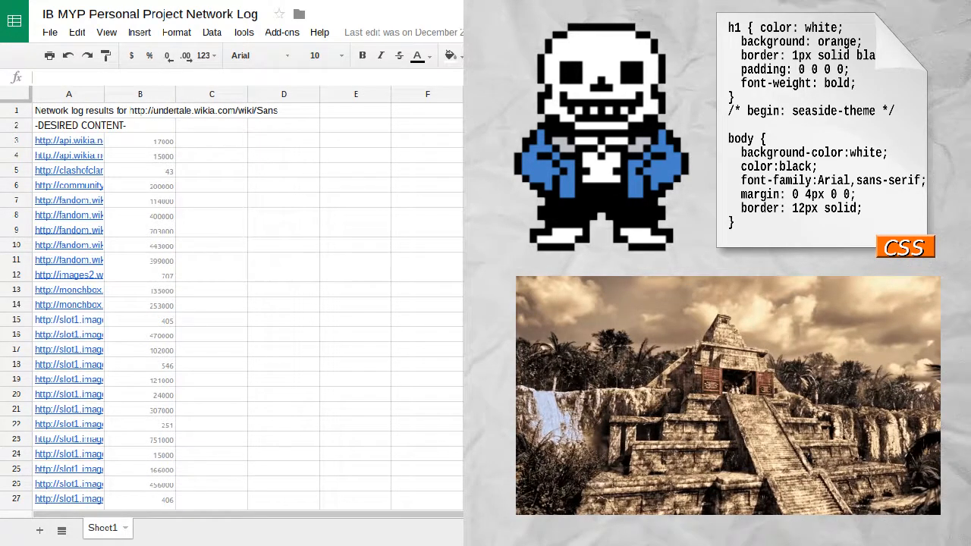
Clear the scene down to the lone HTML file card on the paper background
{"action": "scroll", "scroll_direction": "down", "scroll_amount": 3}
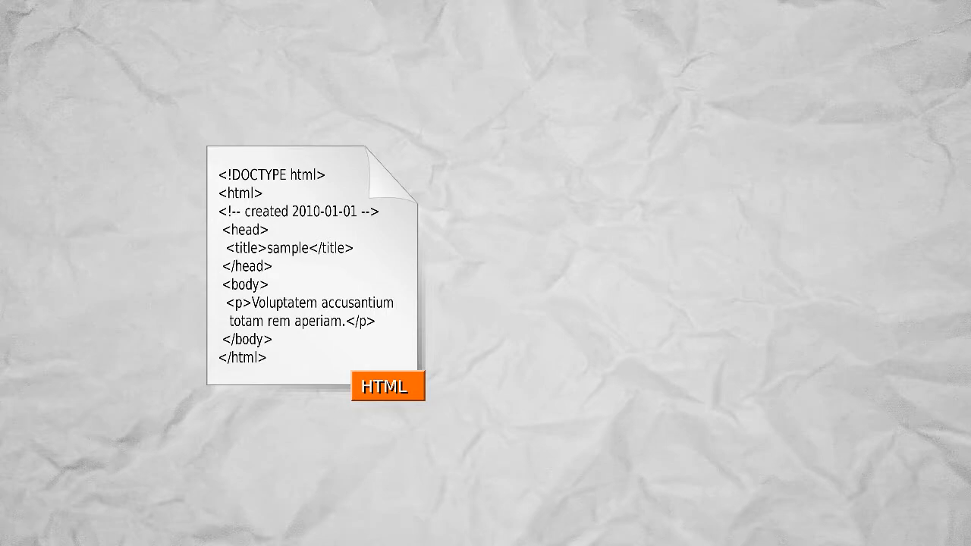
Show the article clip with the WebRTC Local IP Discovery bullet boxed in red above the icons
{"action": "left_click", "coordinate": [387, 387]}
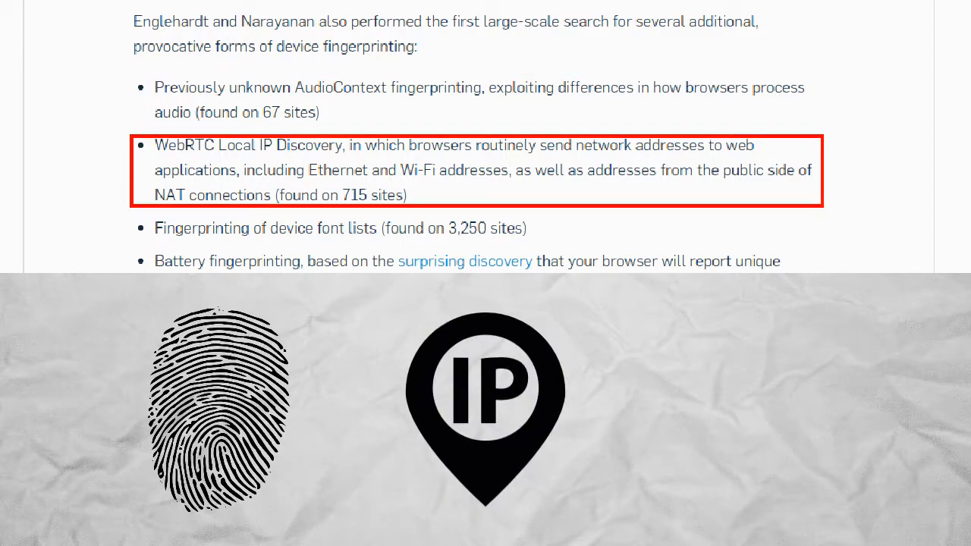
Scroll from the wikia logo to the api.petametrics.com request with the user-agent text highlighted
{"action": "scroll", "scroll_direction": "down", "scroll_amount": 3}
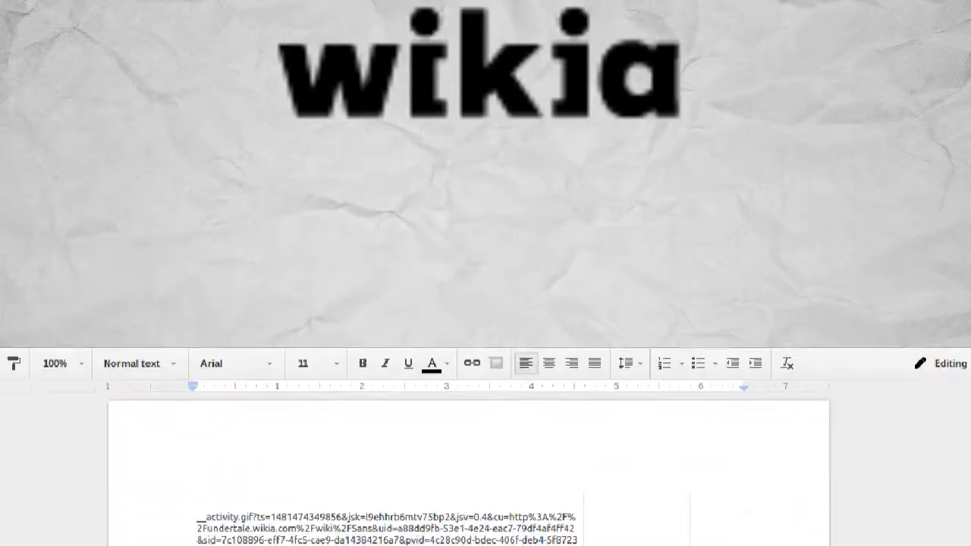
{"action": "scroll", "scroll_direction": "down", "scroll_amount": 3}
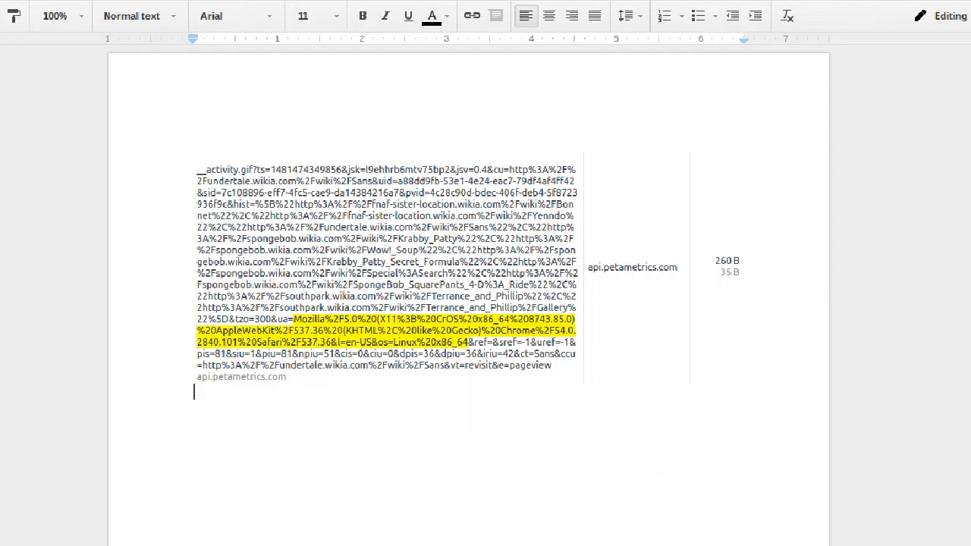